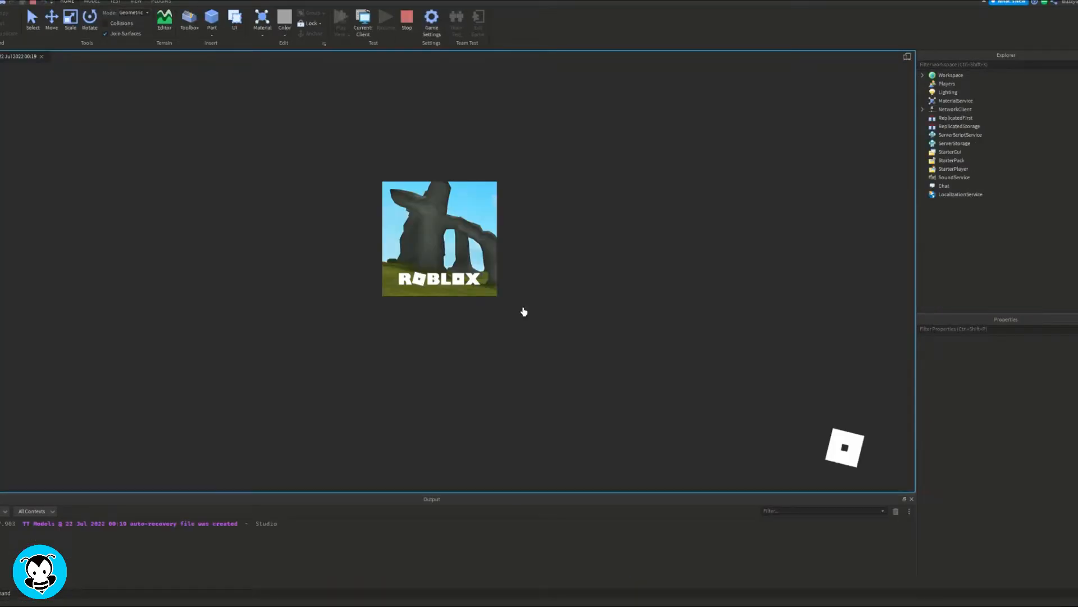
# Step: Playtest the place twice, walking among the coloured pads, then stop back into the editor
pyautogui.click(340, 20)
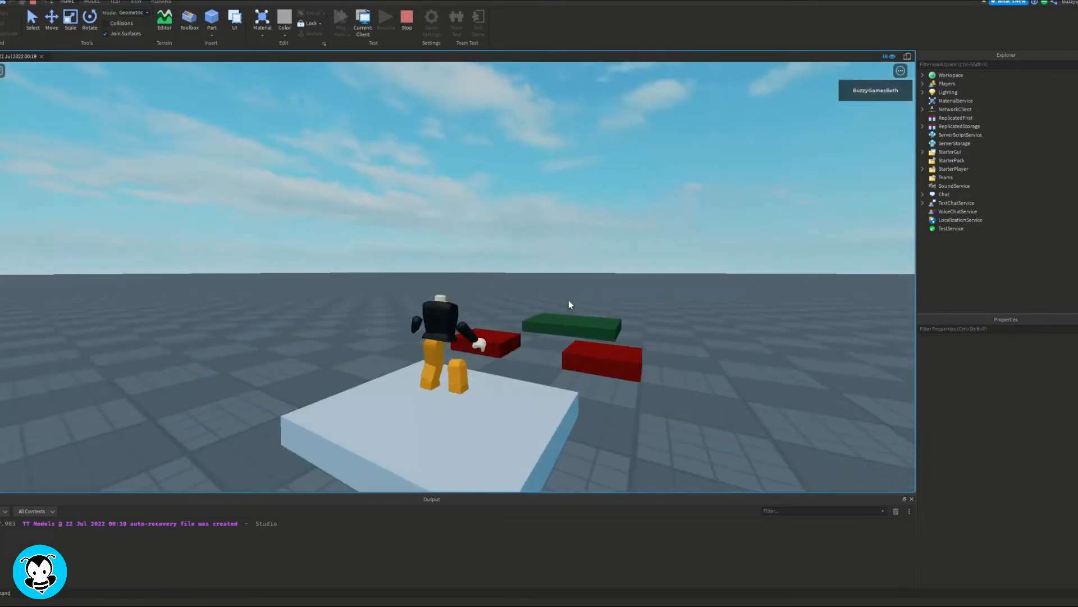
pyautogui.click(406, 20)
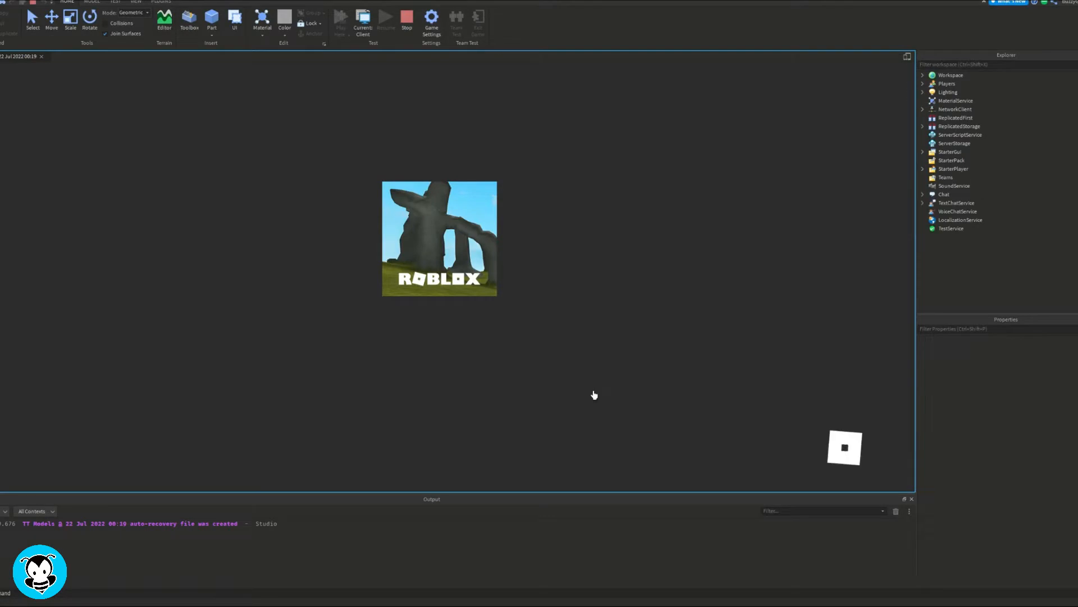
pyautogui.click(363, 20)
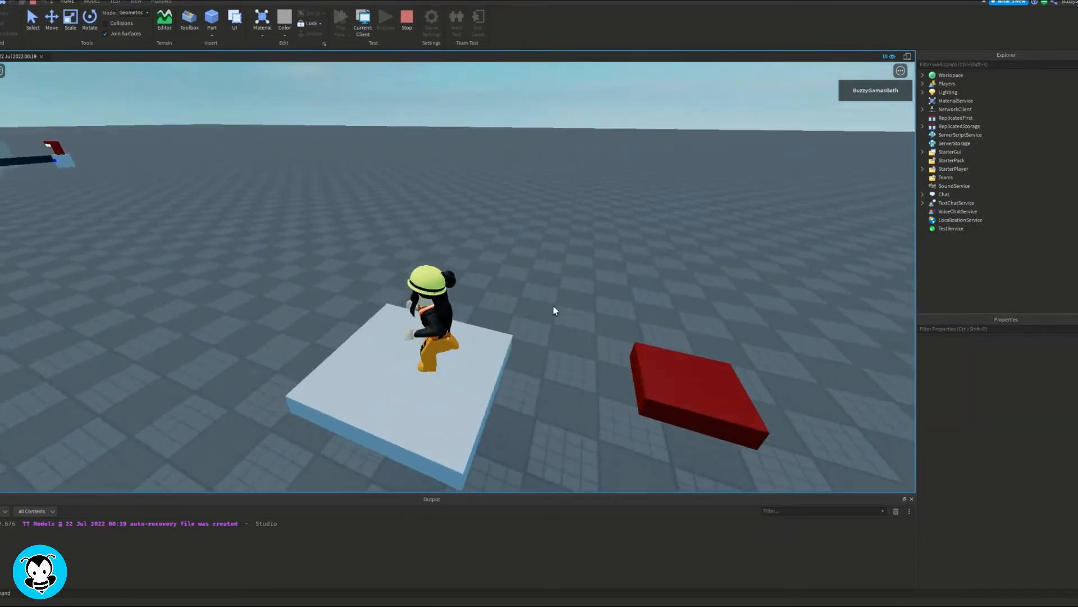
pyautogui.click(385, 17)
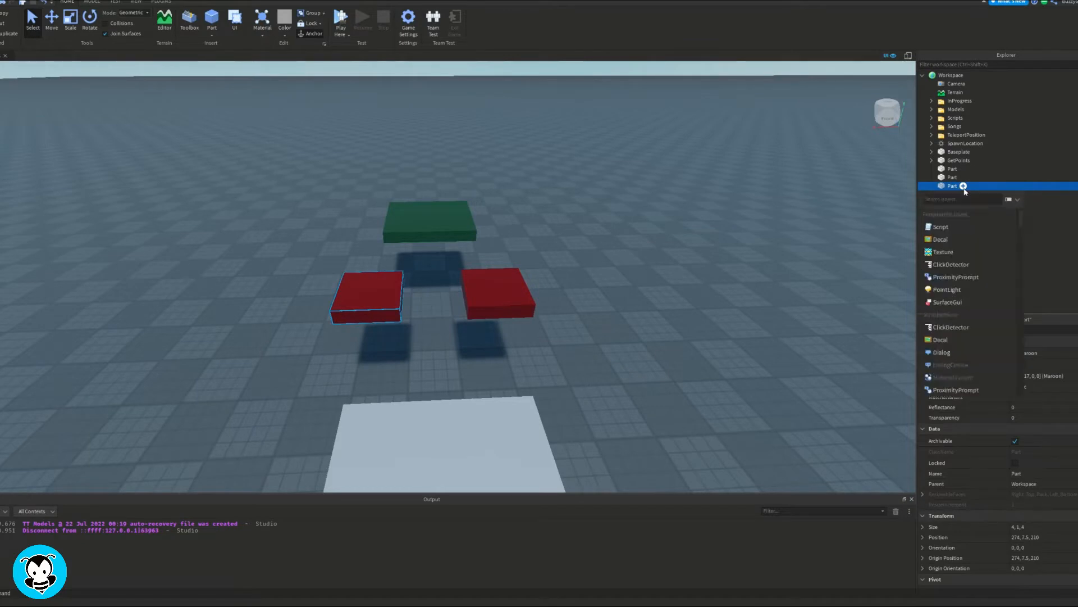
# Step: Insert a new Script into the selected pad Part from the Explorer
pyautogui.click(940, 227)
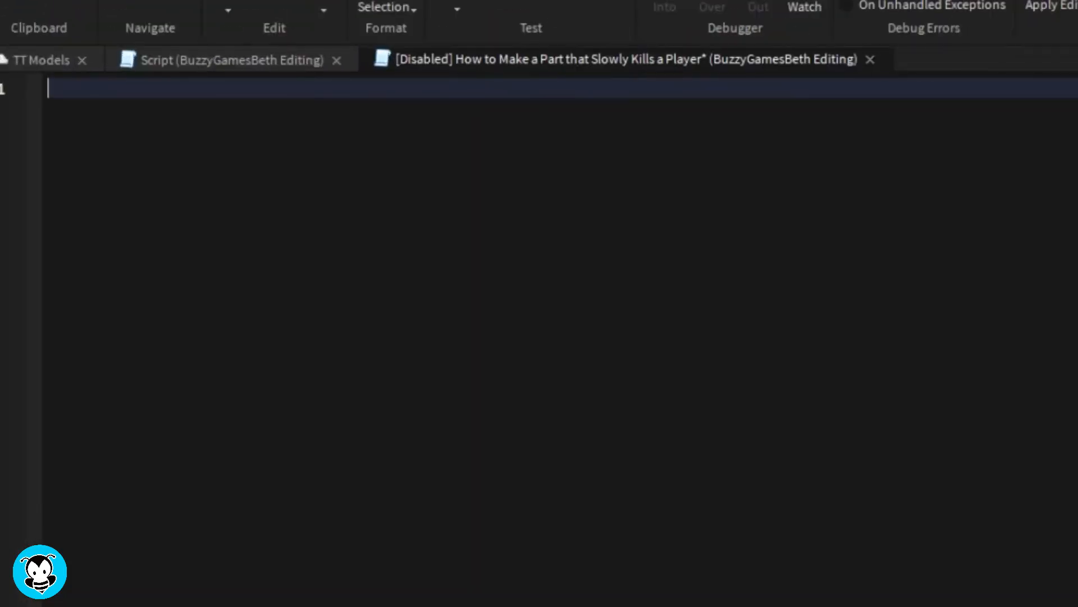
# Step: Write the damage table and a Parent.Touched handler that checks the hit's parent for a Humanoid
pyautogui.write('local damage = {')
pyautogui.write('script.Pa')
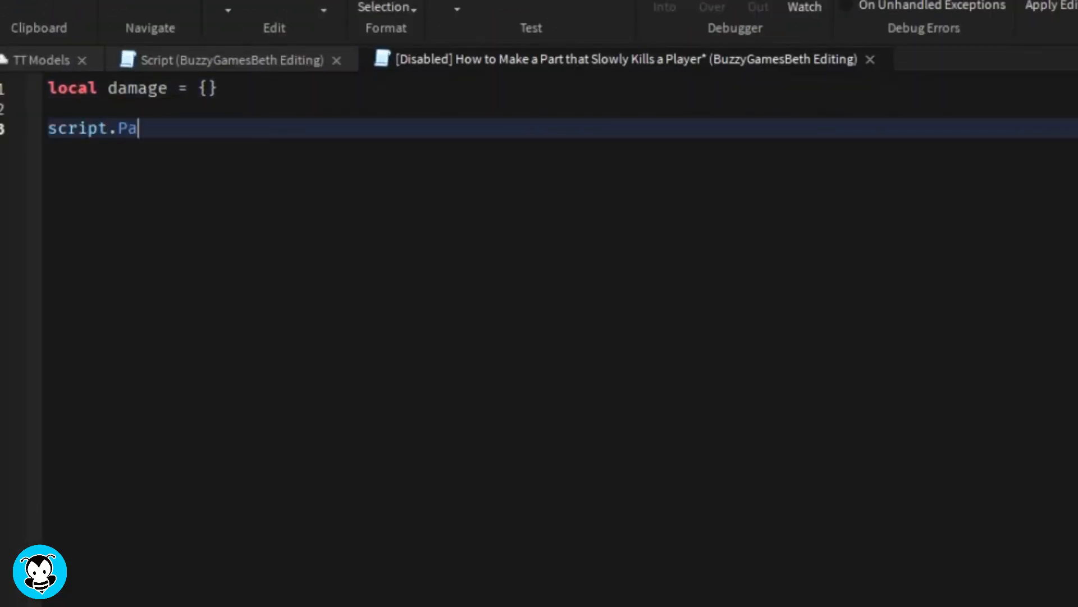
pyautogui.write('rent.Touched:Conn')
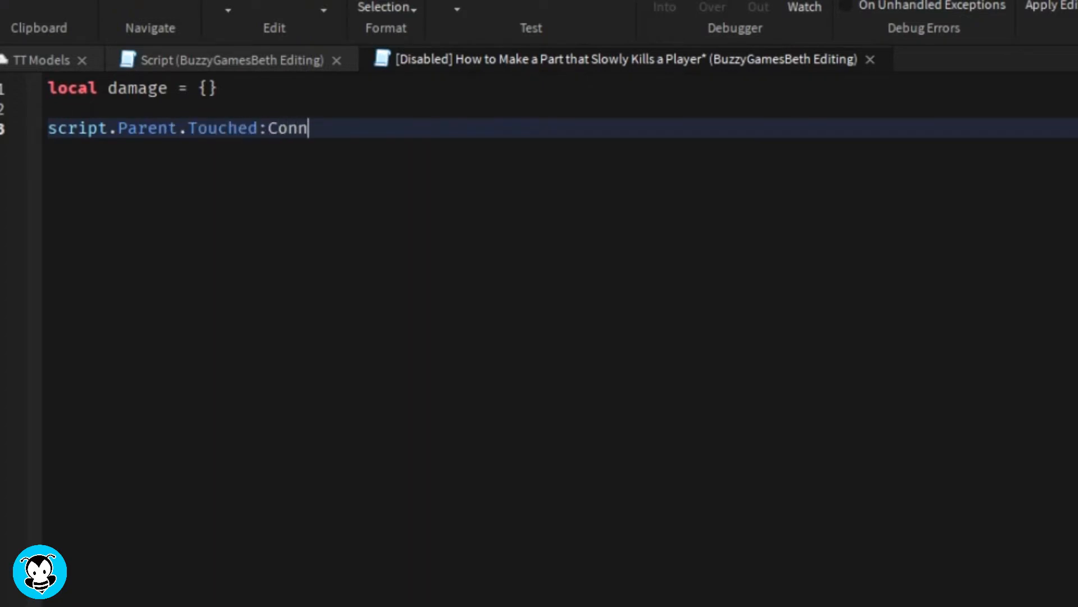
pyautogui.write('ect(function(h')
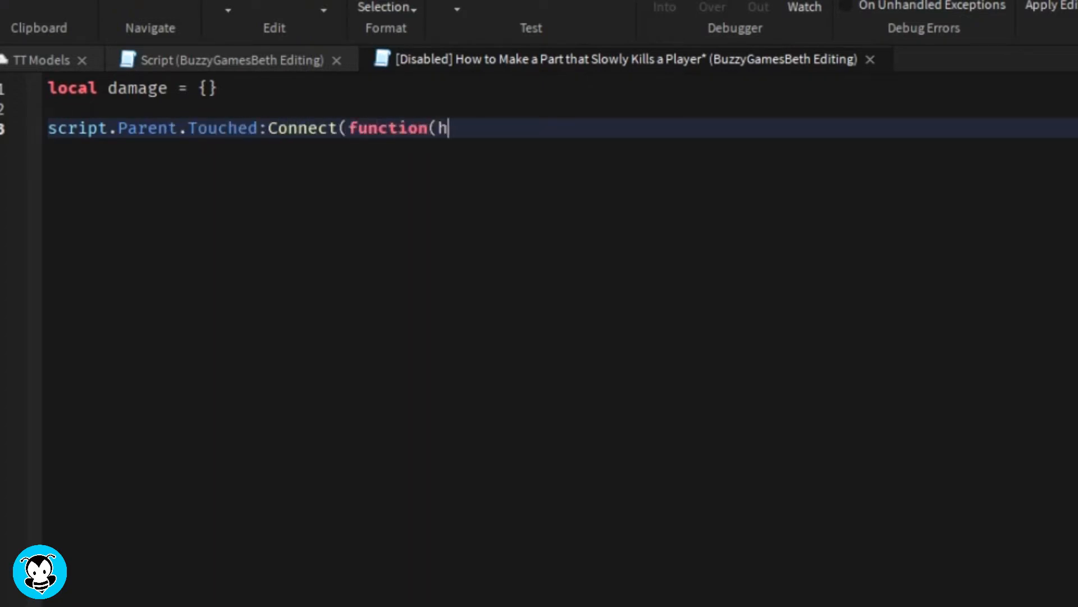
pyautogui.write('it)')
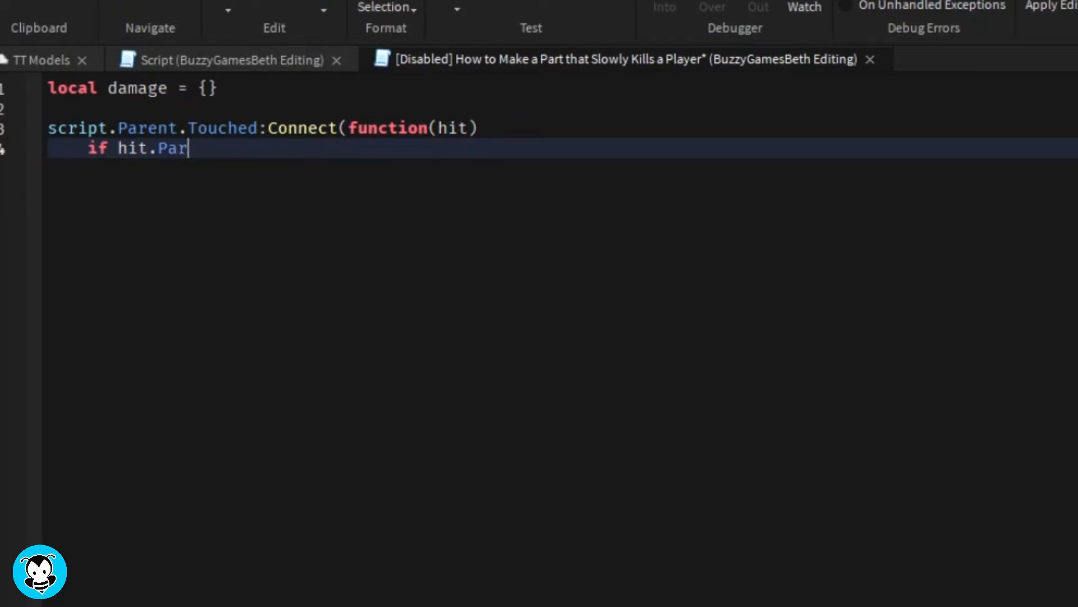
pyautogui.write('ent:FindFirstCh')
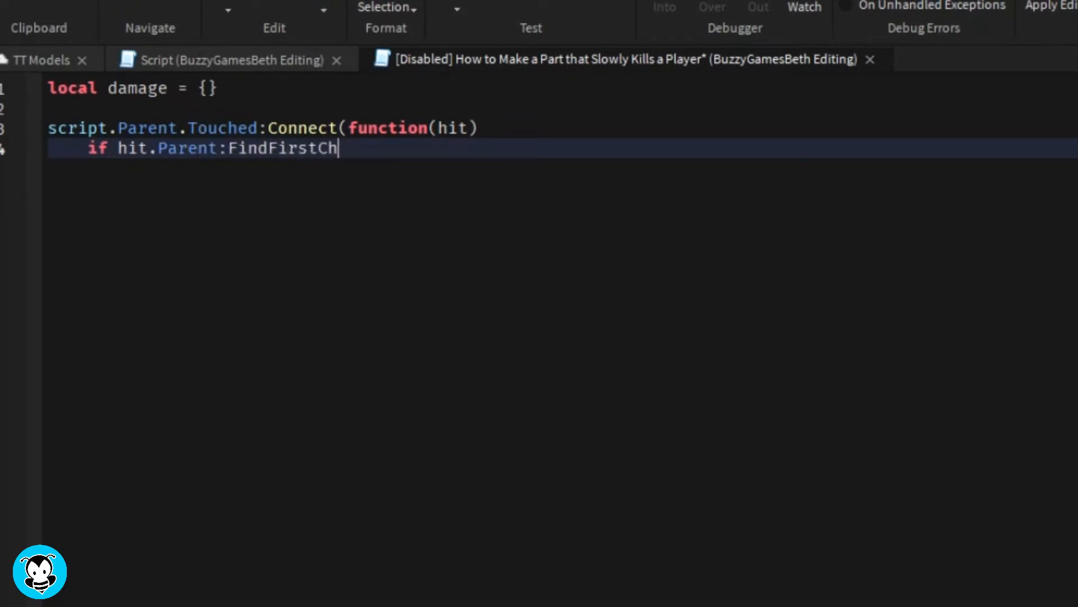
pyautogui.write('ild("Humanoid") then')
pyautogui.write('if damag')
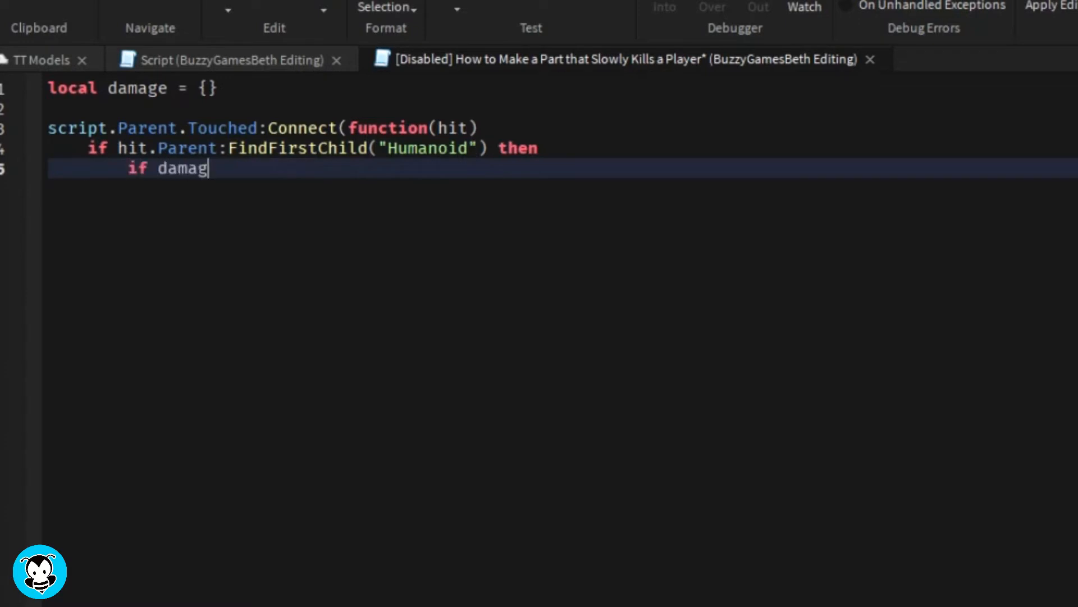
pyautogui.write('e[hit.Parent] th')
pyautogui.write('return')
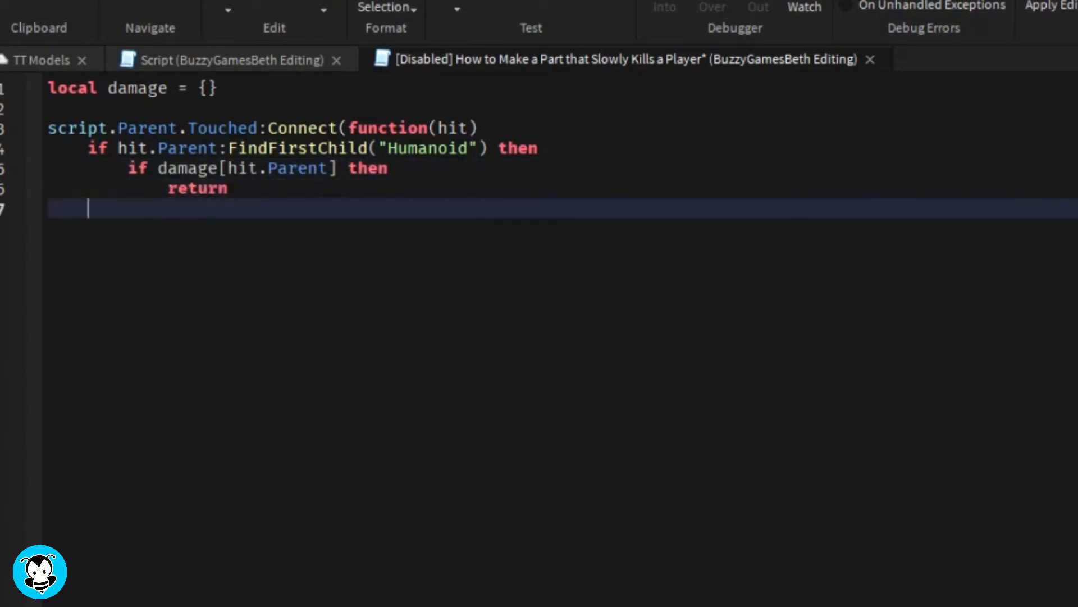
pyautogui.write('end')
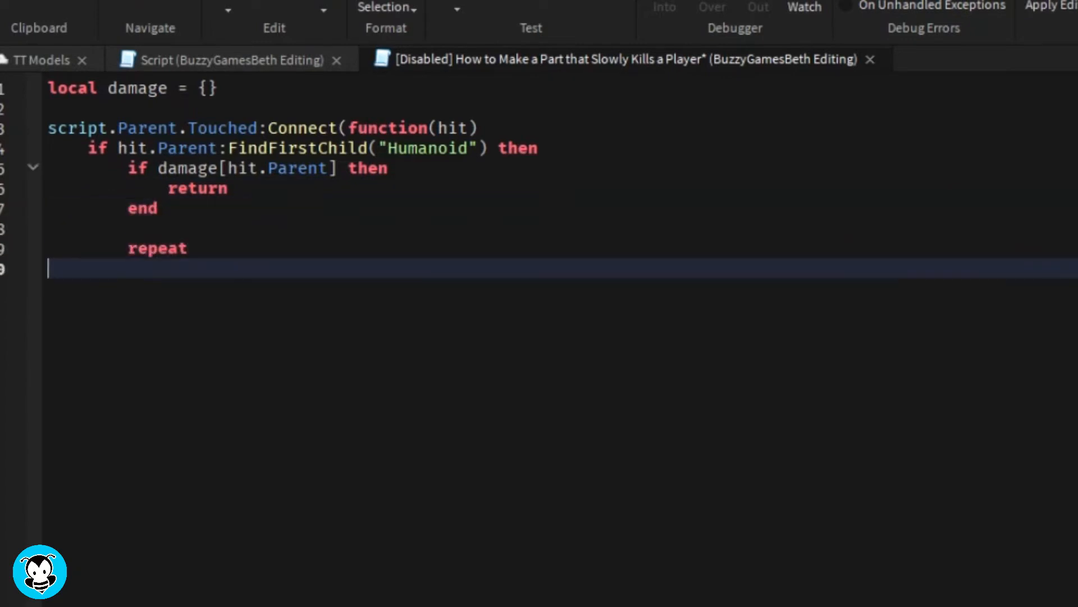
# Step: Add the repeat loop: Humanoid:TakeDamage(10) with task.wait(5) until Health <= 0, closing the handler
pyautogui.write('hit.Parent.Hu')
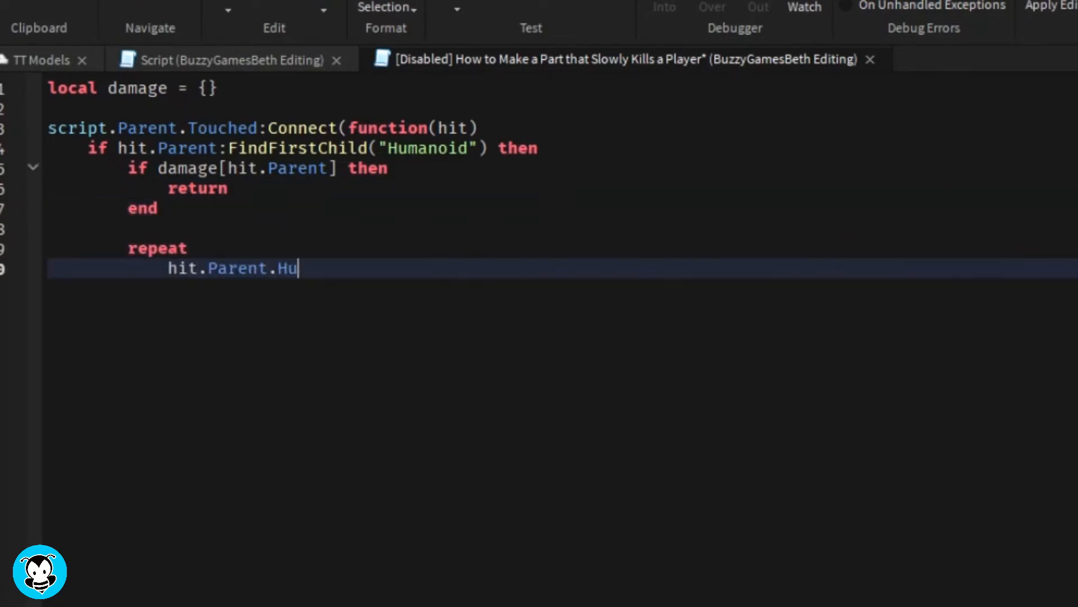
pyautogui.write('manoid:TakeDama')
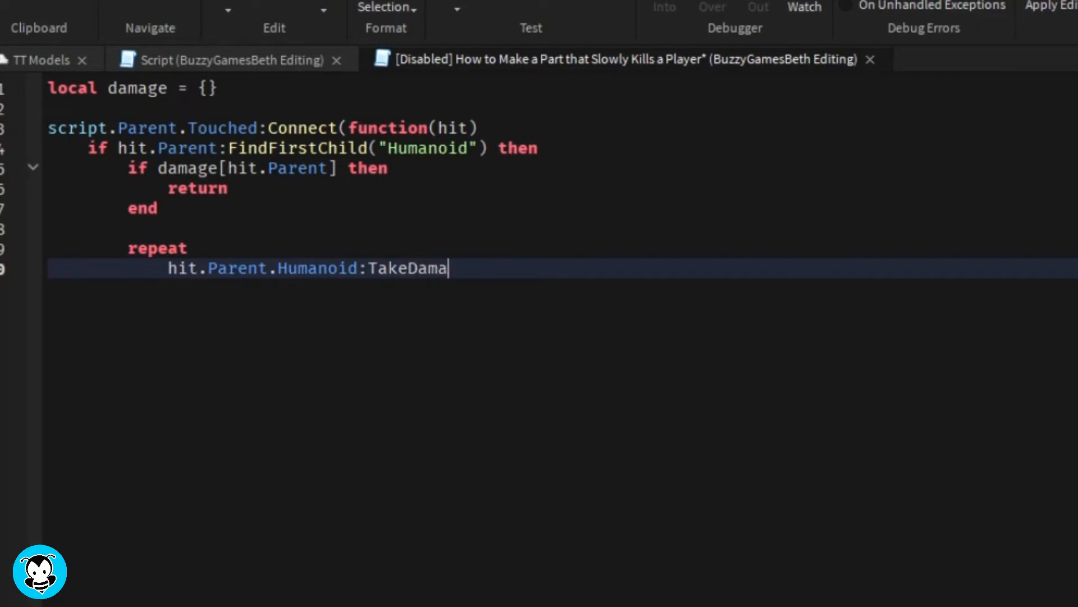
pyautogui.write('ge(10)')
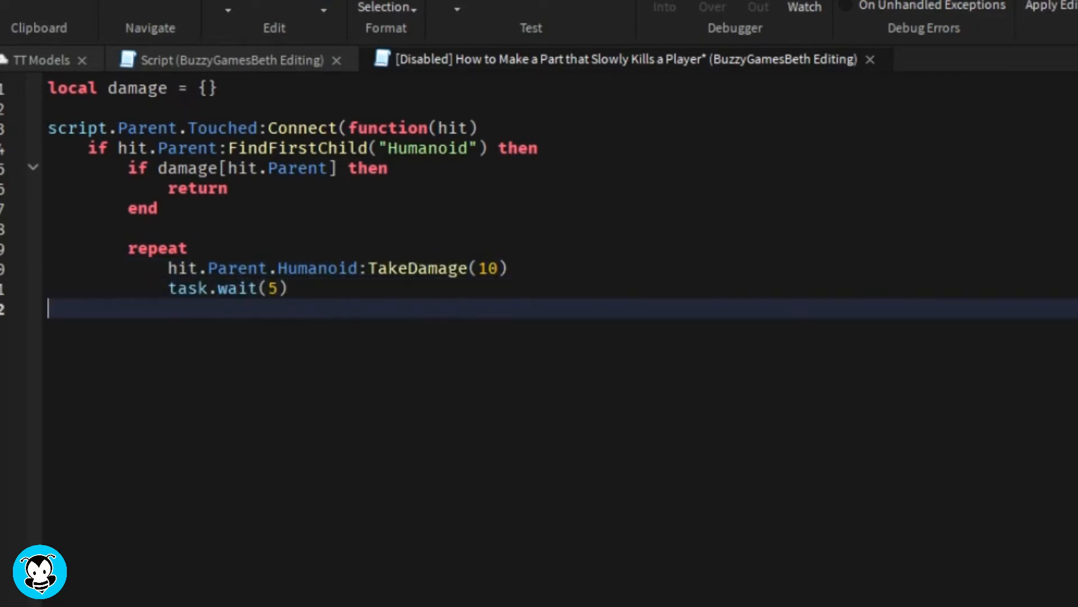
pyautogui.write('until hit.Parent.Humanoid.He')
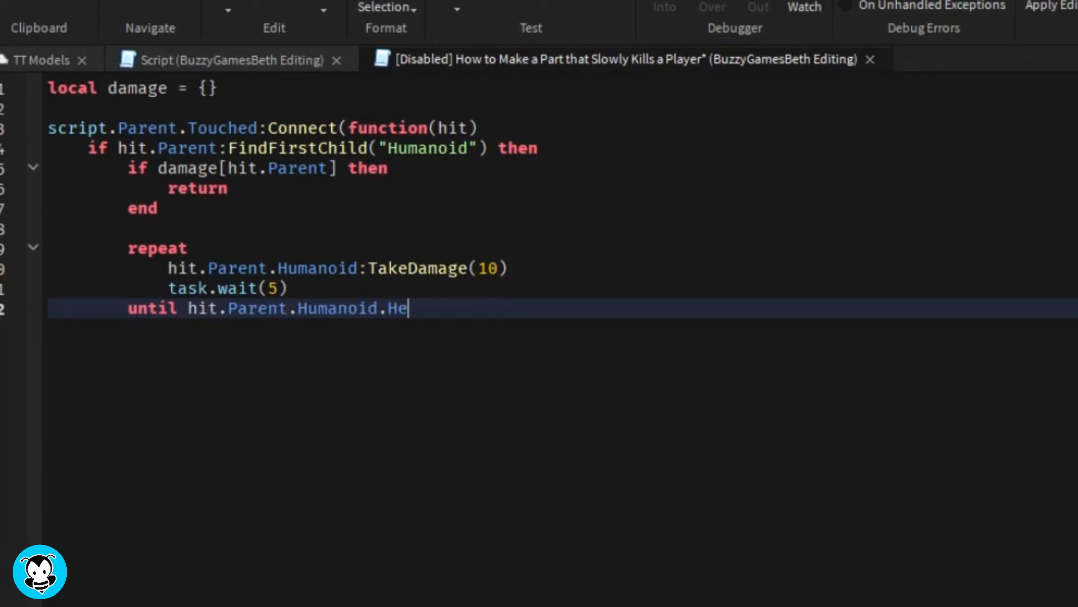
pyautogui.write('alth <= 0')
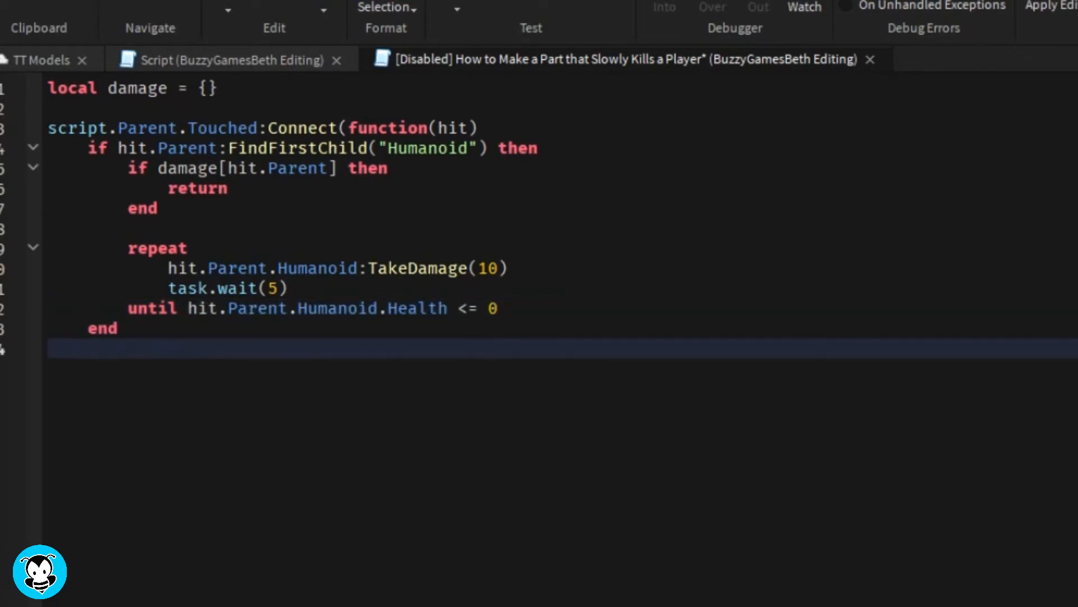
pyautogui.write('end)')
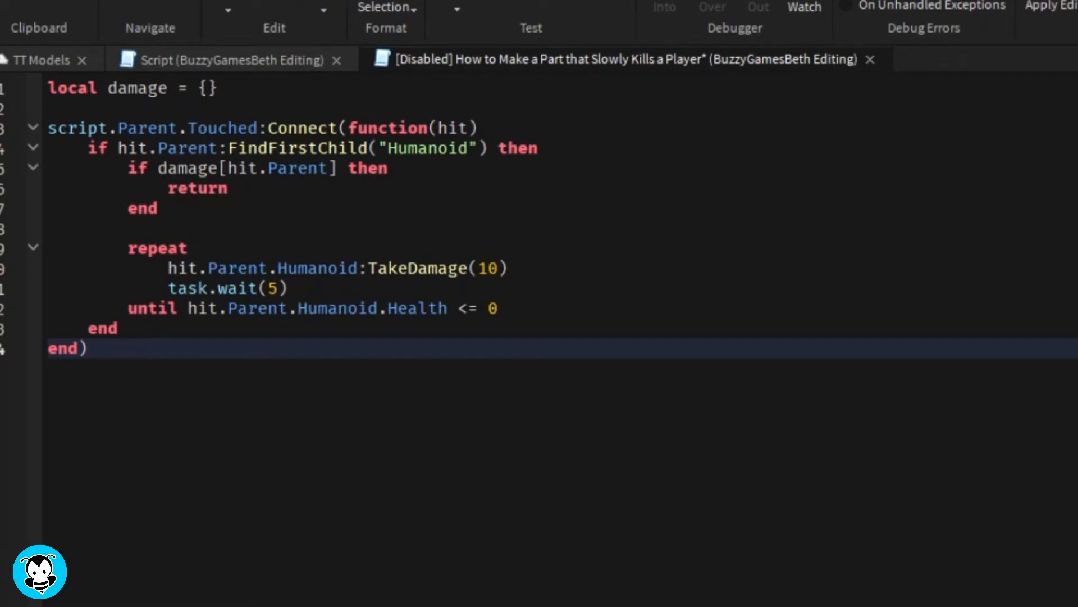